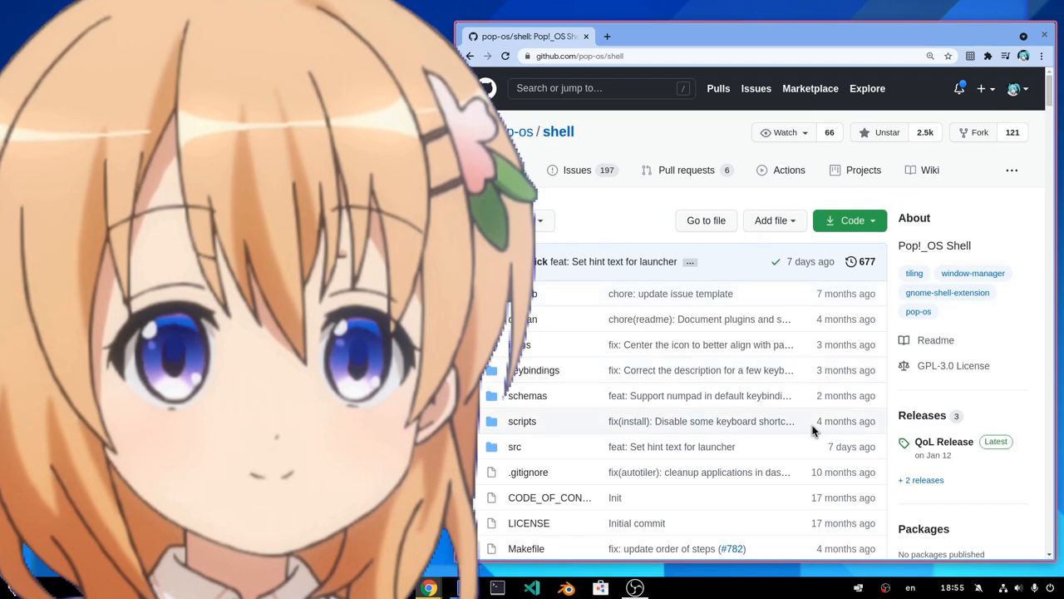
- Enable Pop Shell's Tile Windows toggle from the top-bar tiling menu
scroll(down, 3)
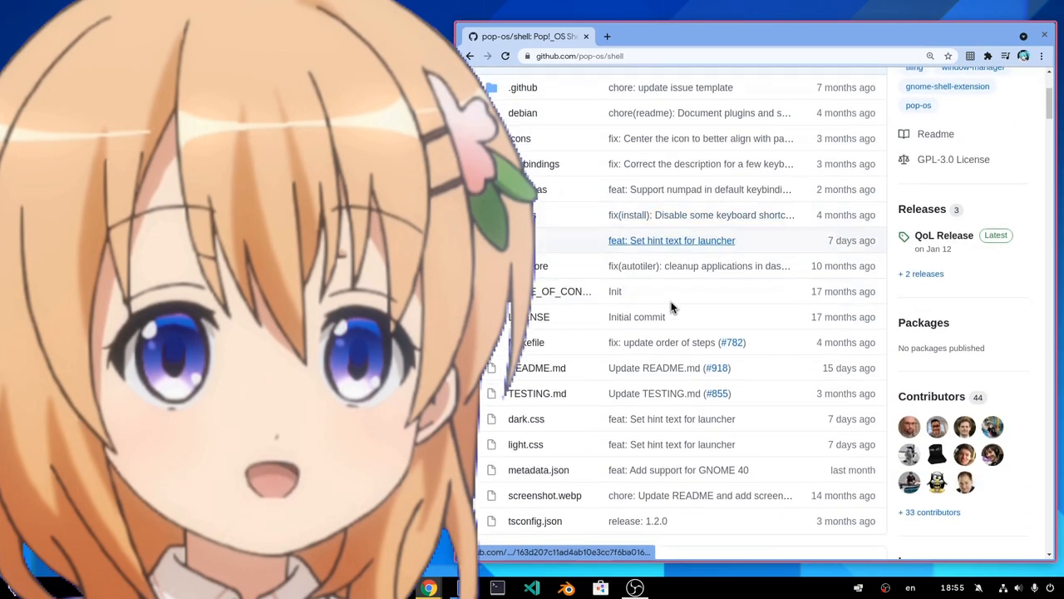
scroll(down, 3)
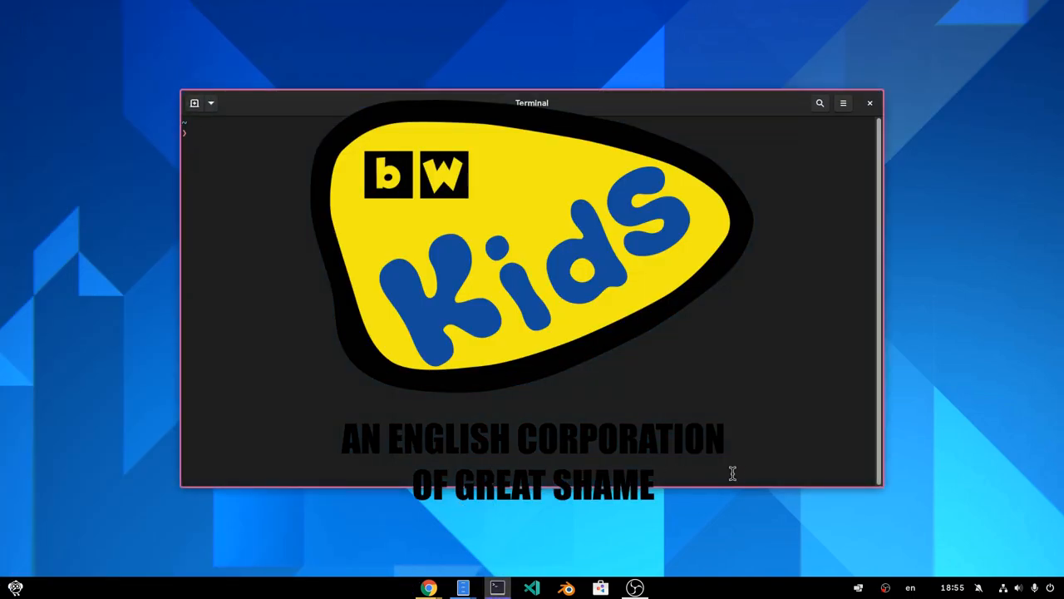
click(858, 587)
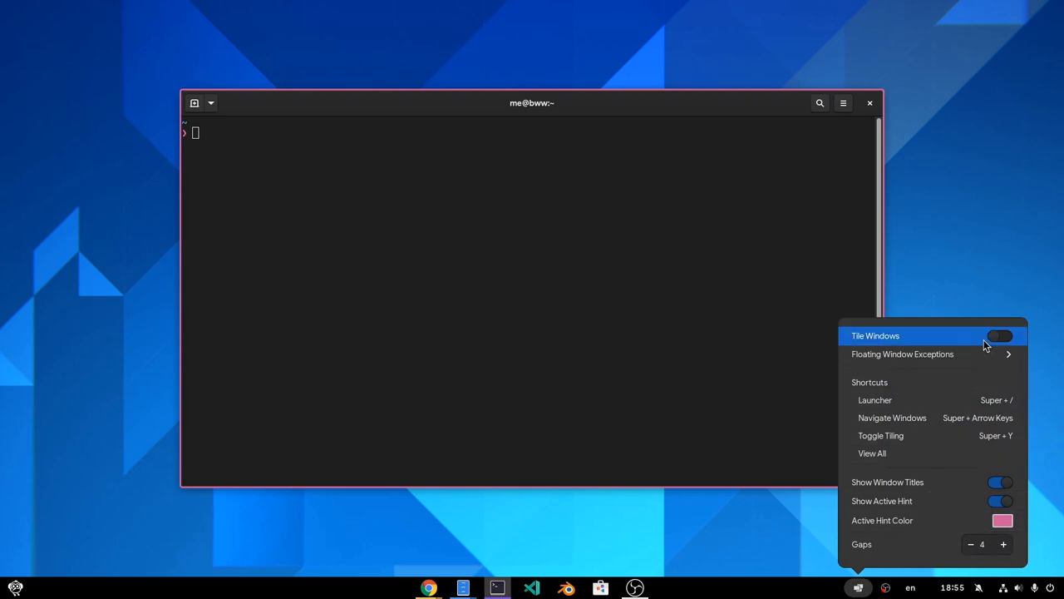
click(1000, 335)
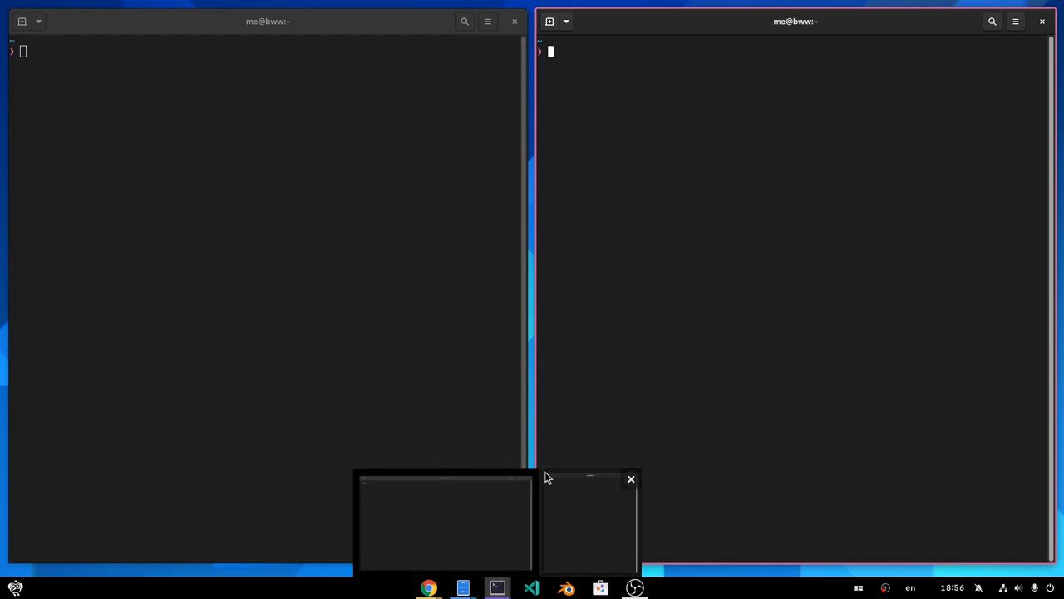
- Tile a second terminal beside the first, with the left terminal narrower
click(463, 588)
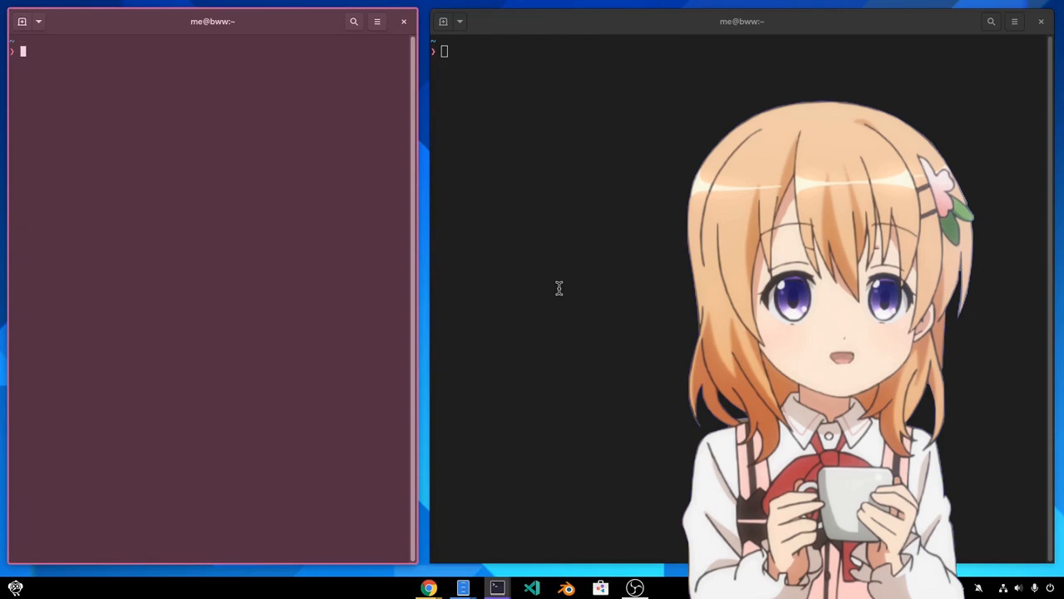
click(208, 249)
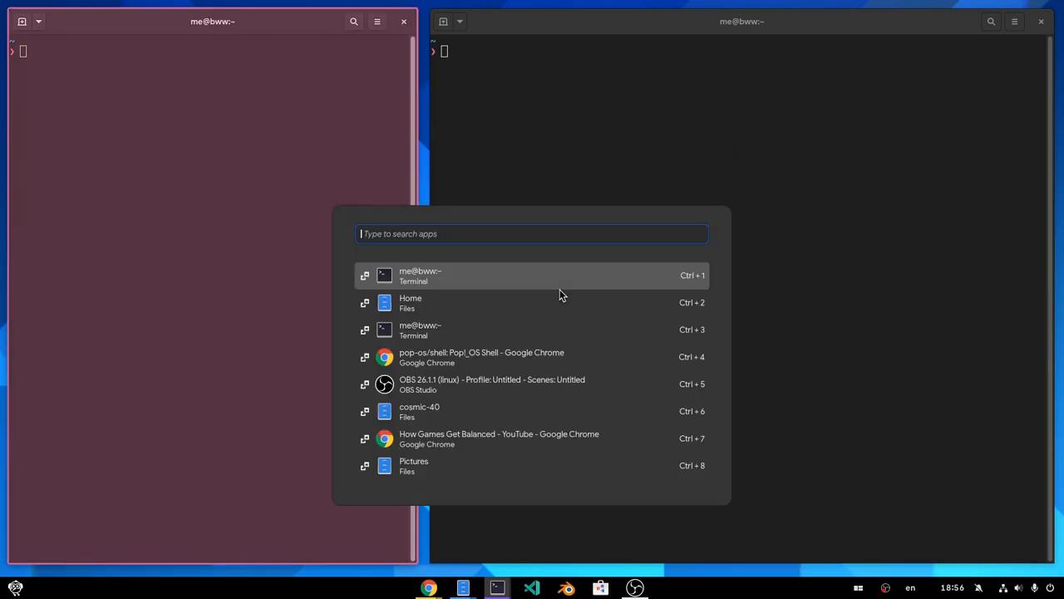
mouse_move(561, 302)
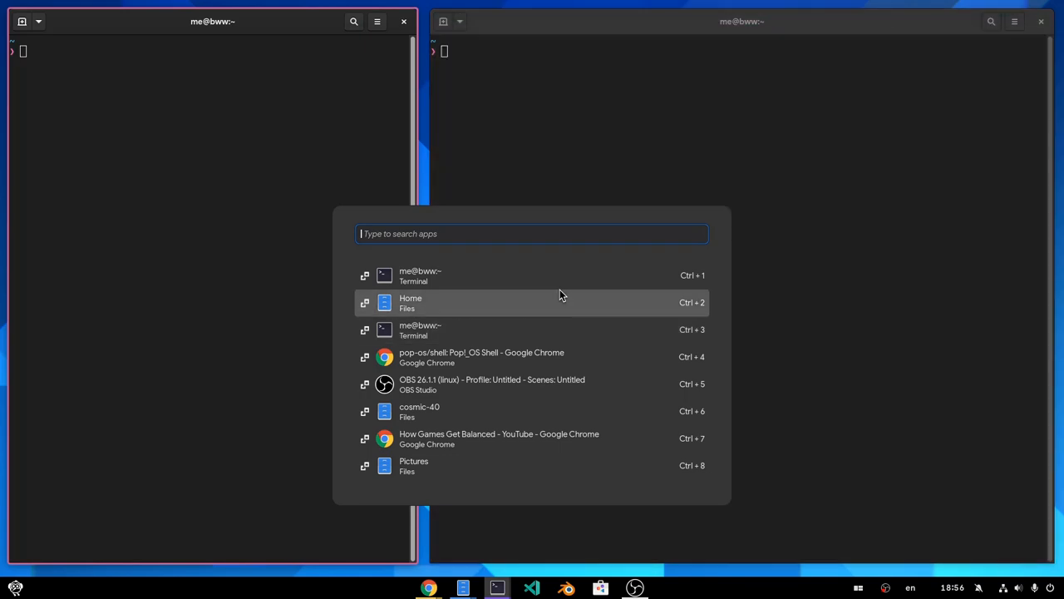
- Select the 'Home – Files' entry in the Pop Shell launcher to raise it
click(532, 301)
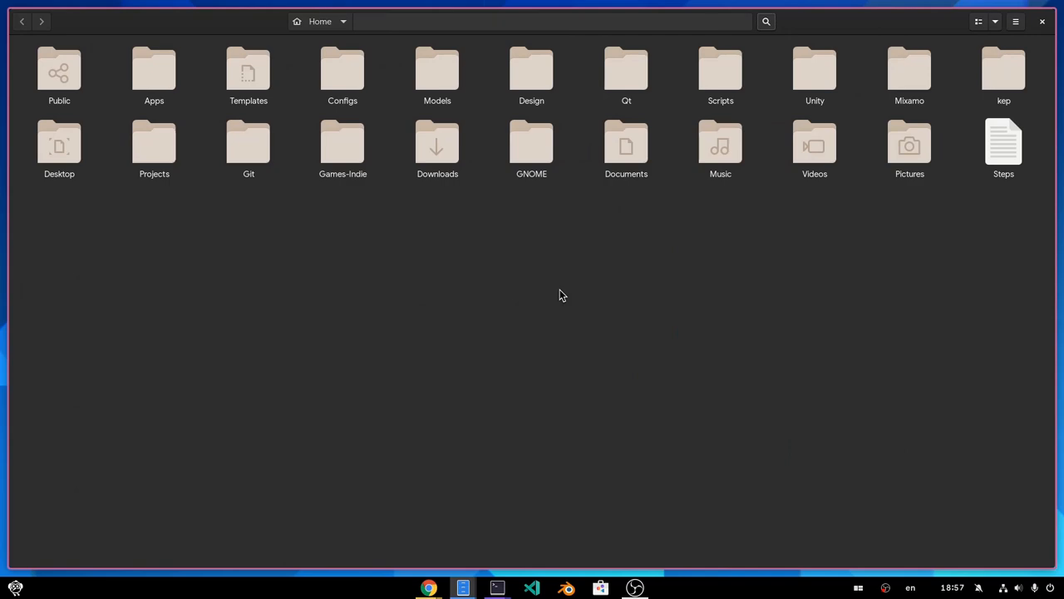
- Focus the Files Home window so it tiles beside the terminal
click(495, 587)
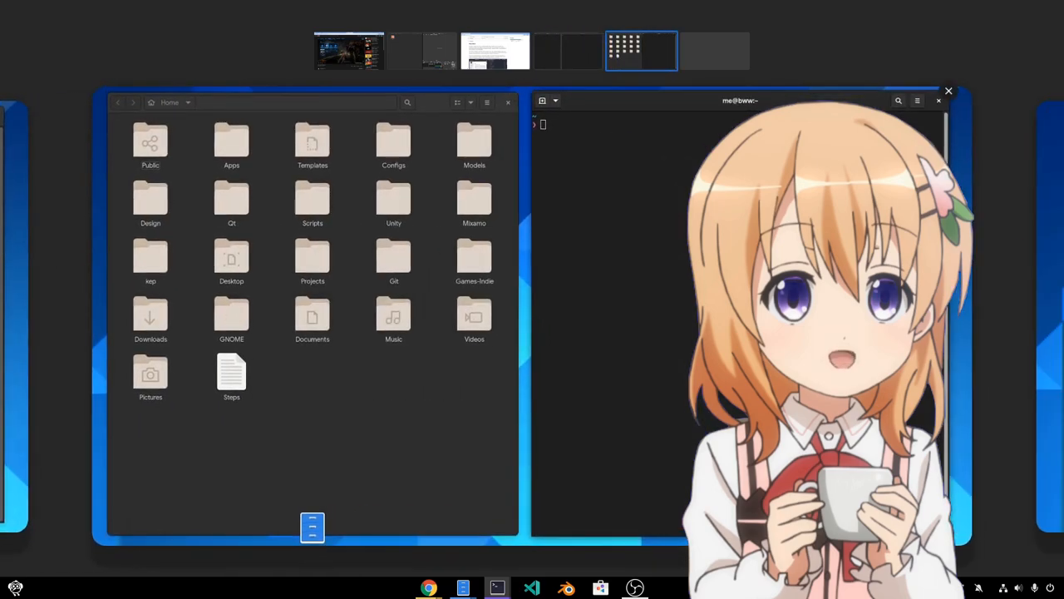
mouse_move(580, 330)
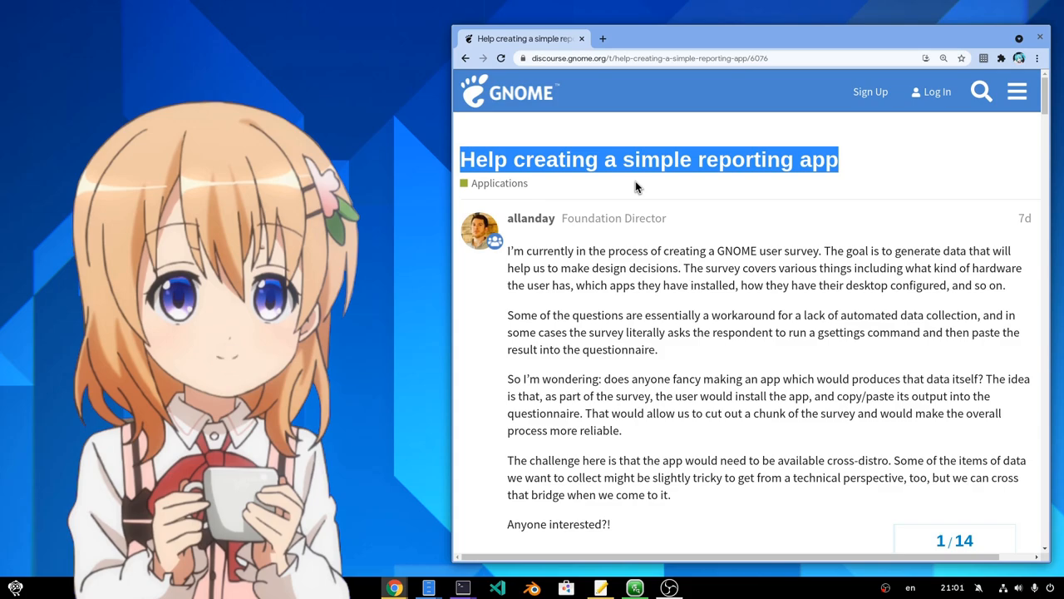
scroll(down, 3)
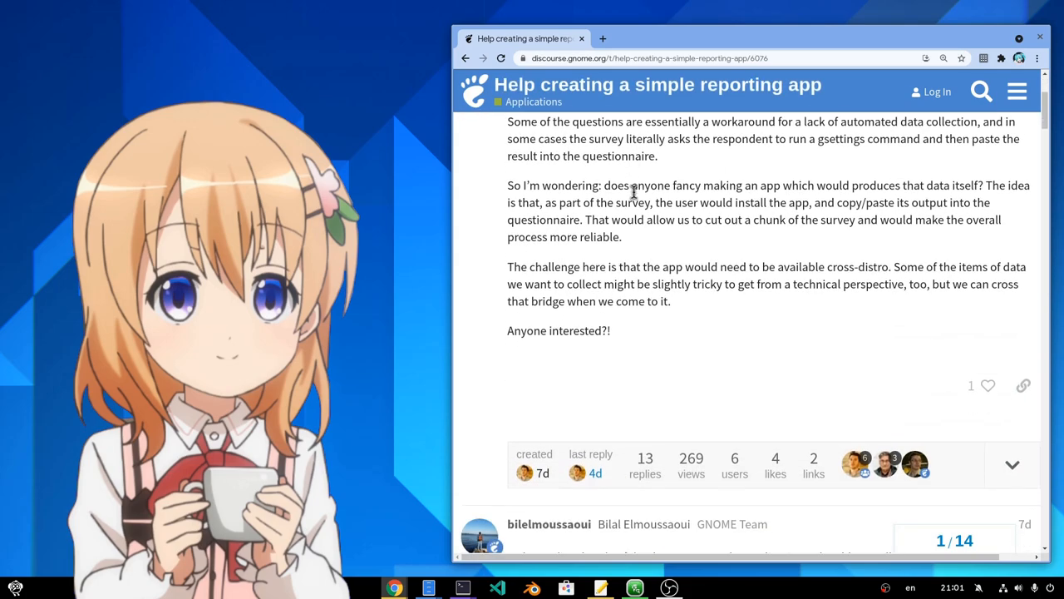
scroll(down, 3)
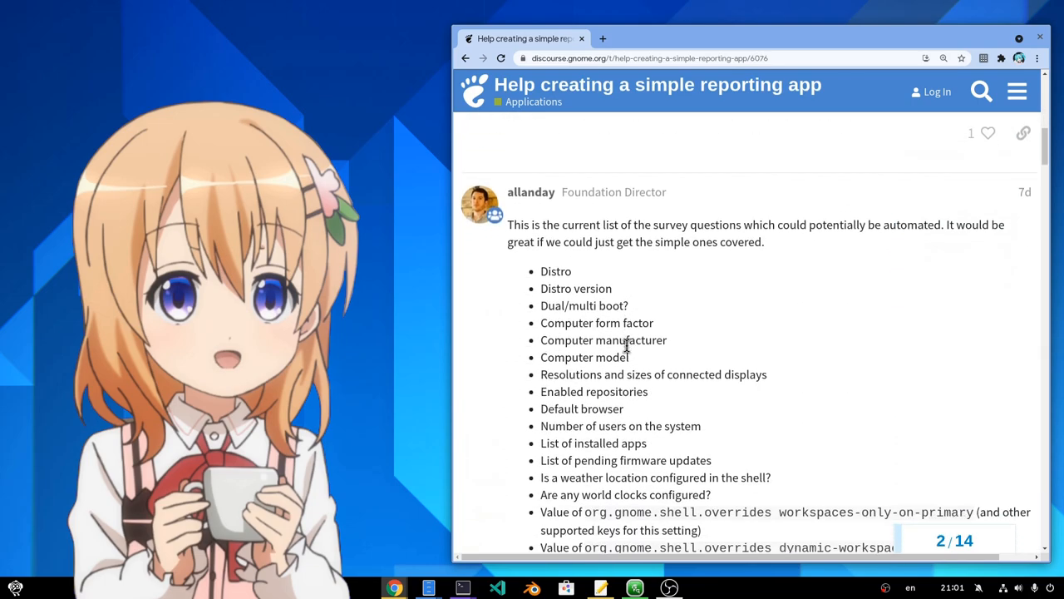
scroll(down, 3)
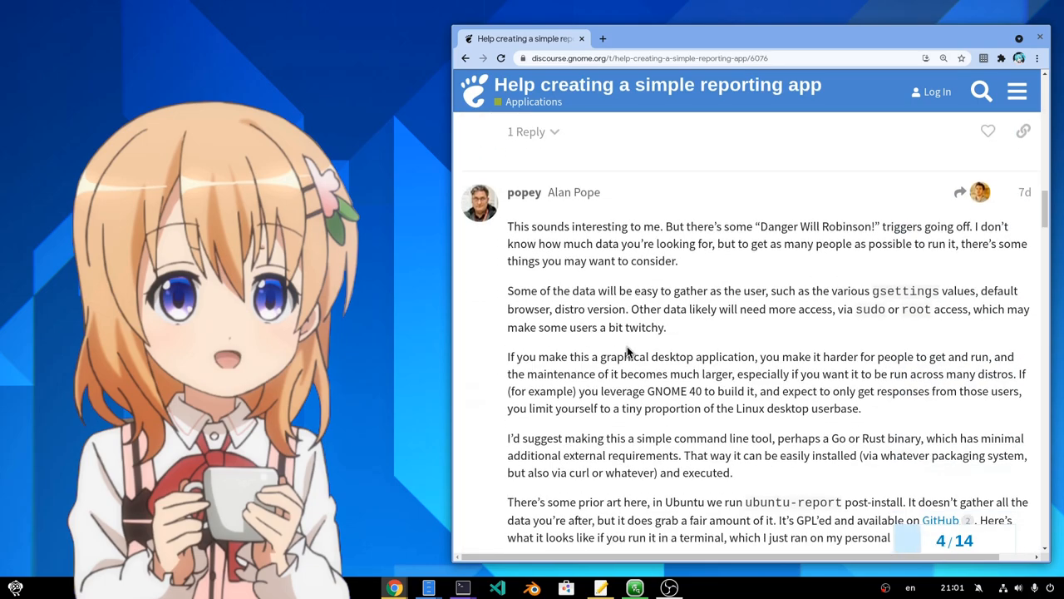